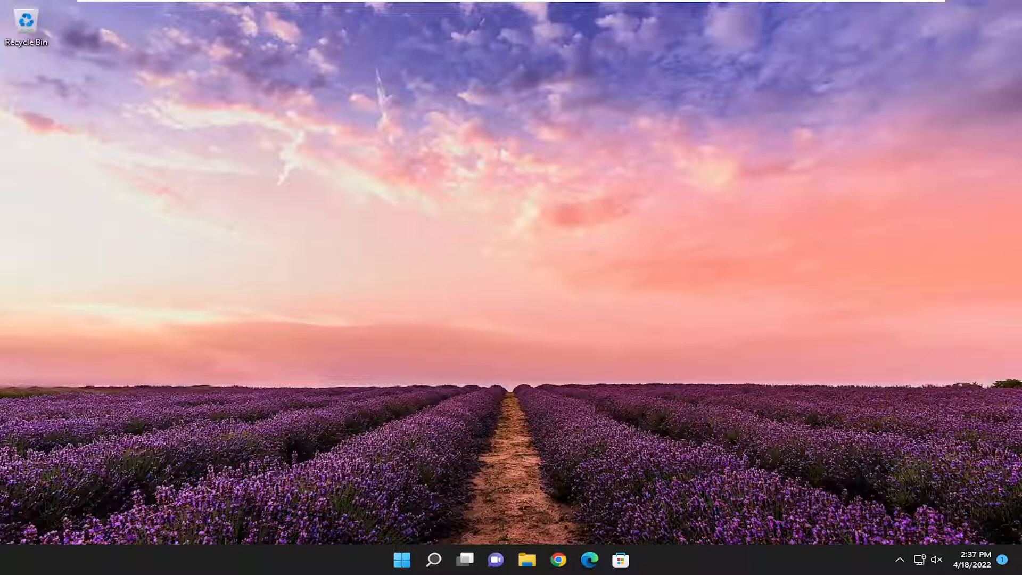
{"action": "mouse_move", "coordinate": [519, 383]}
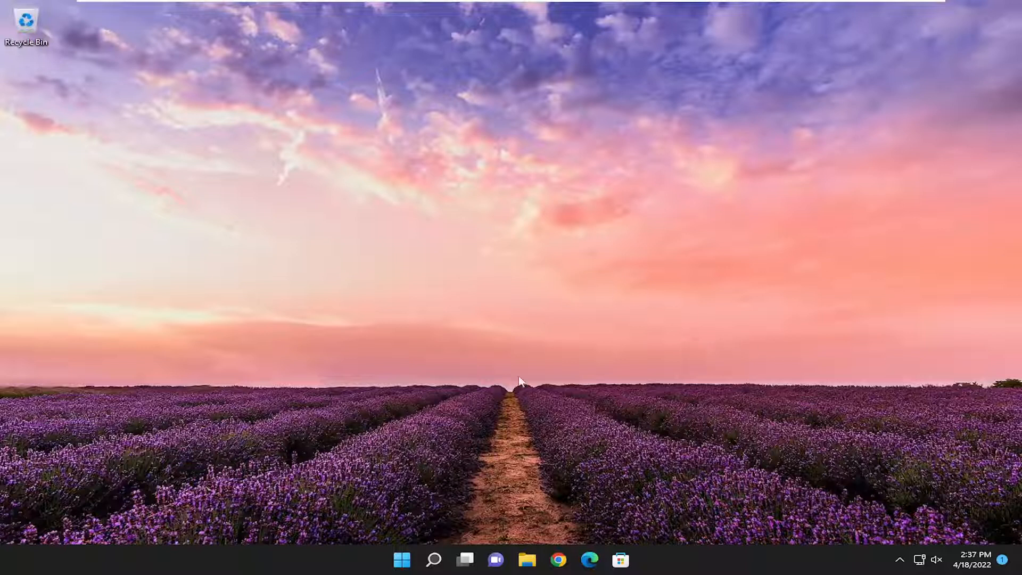
Open Troubleshoot > Other troubleshooters and run the Windows Update troubleshooter to completion
{"action": "left_click", "coordinate": [432, 574]}
{"action": "type", "text": "troubleshoot"}
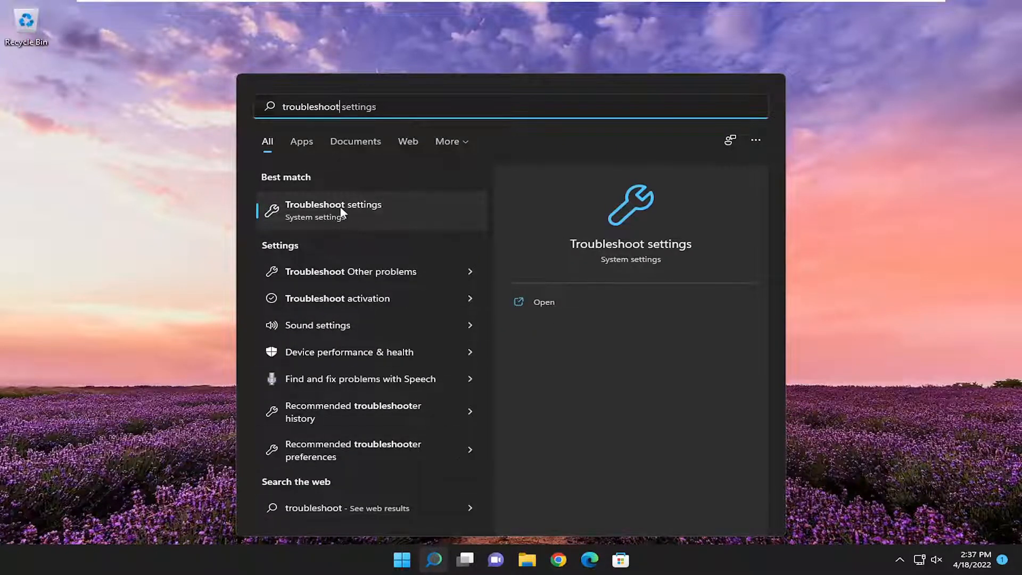
{"action": "left_click", "coordinate": [333, 209]}
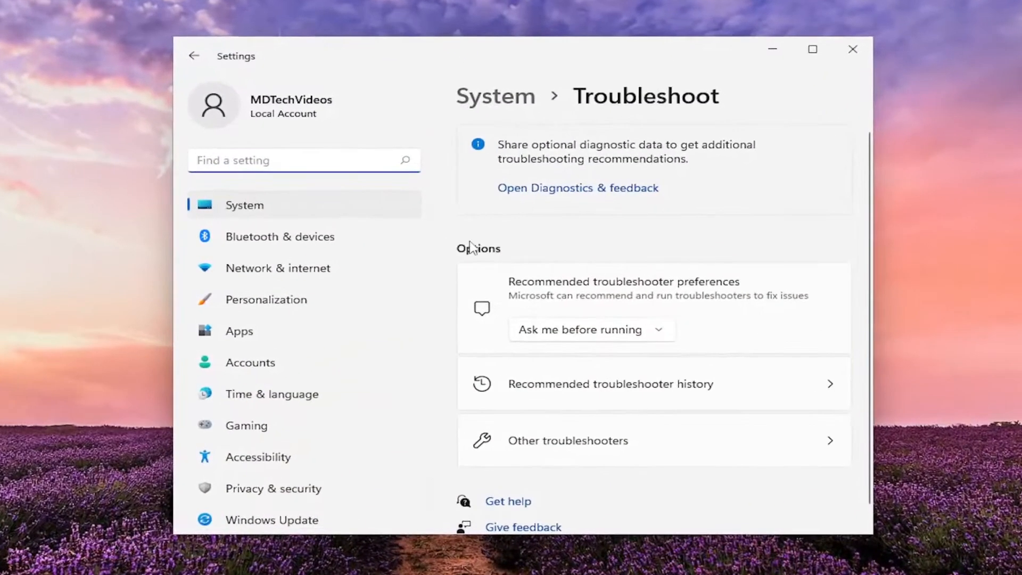
{"action": "left_click", "coordinate": [568, 440]}
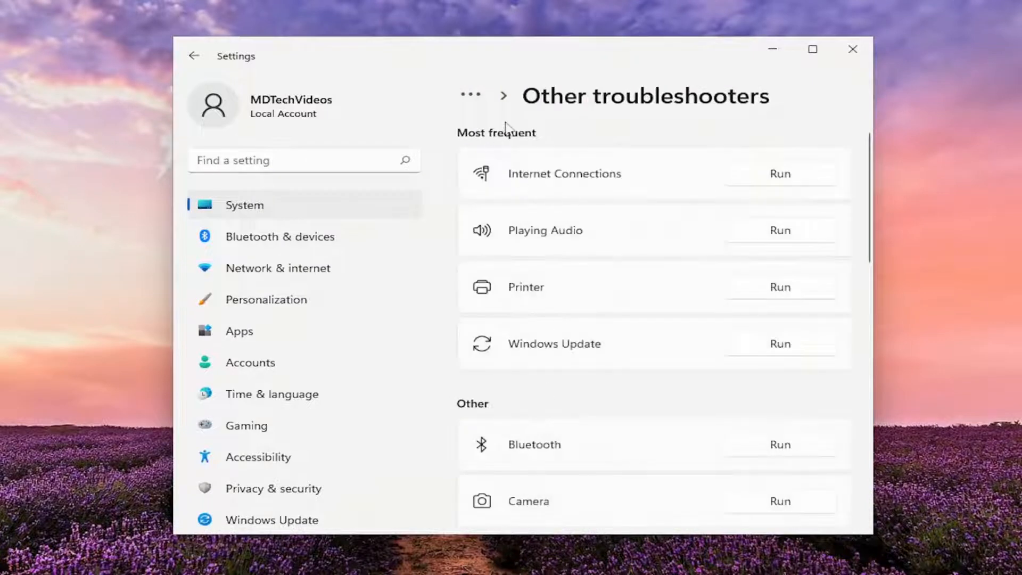
{"action": "mouse_move", "coordinate": [682, 352]}
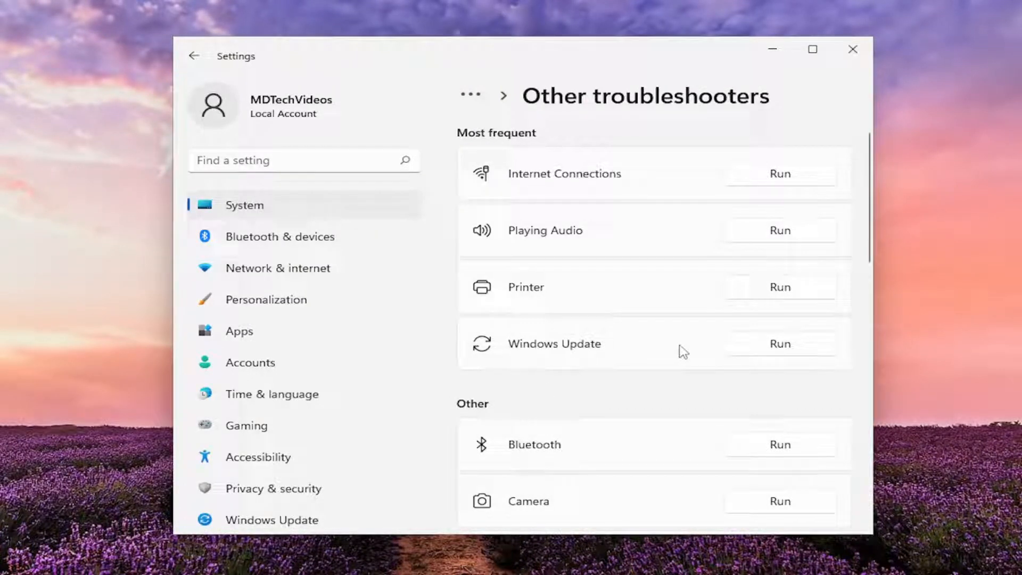
{"action": "left_click", "coordinate": [780, 343]}
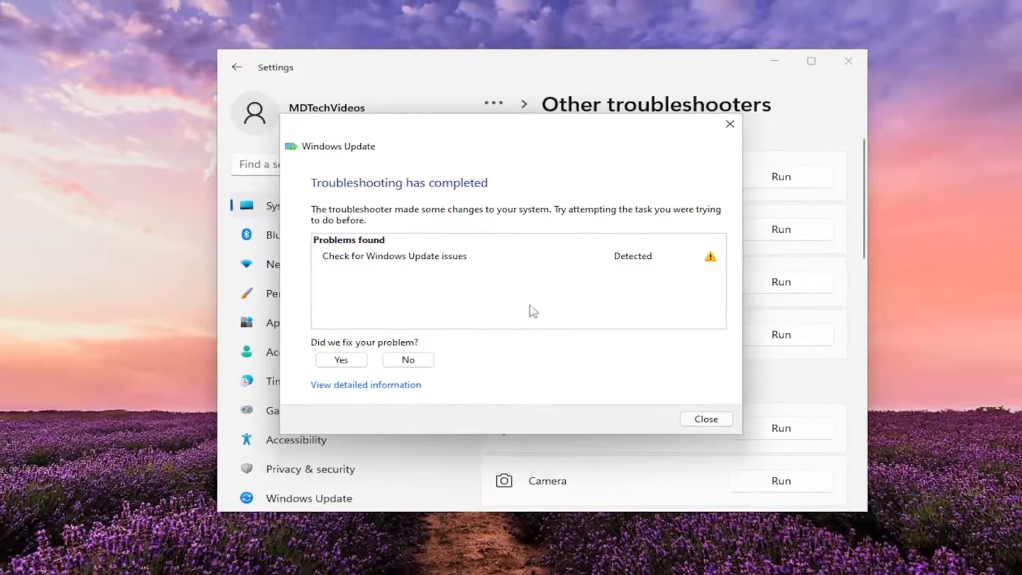
Close the troubleshooter results and launch Command Prompt as administrator, approving UAC
{"action": "left_click", "coordinate": [706, 419]}
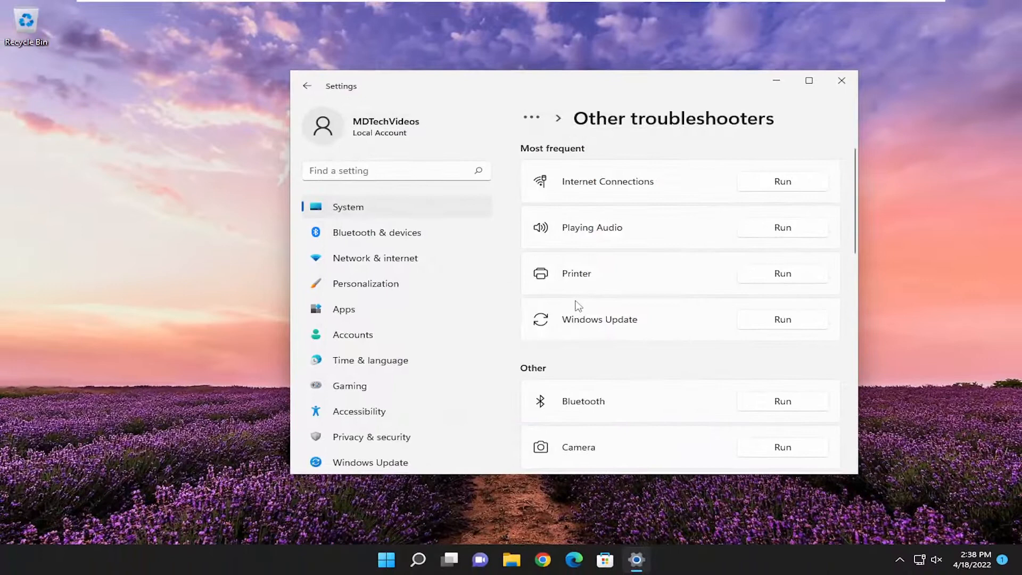
{"action": "left_click", "coordinate": [841, 80]}
{"action": "type", "text": "cmd"}
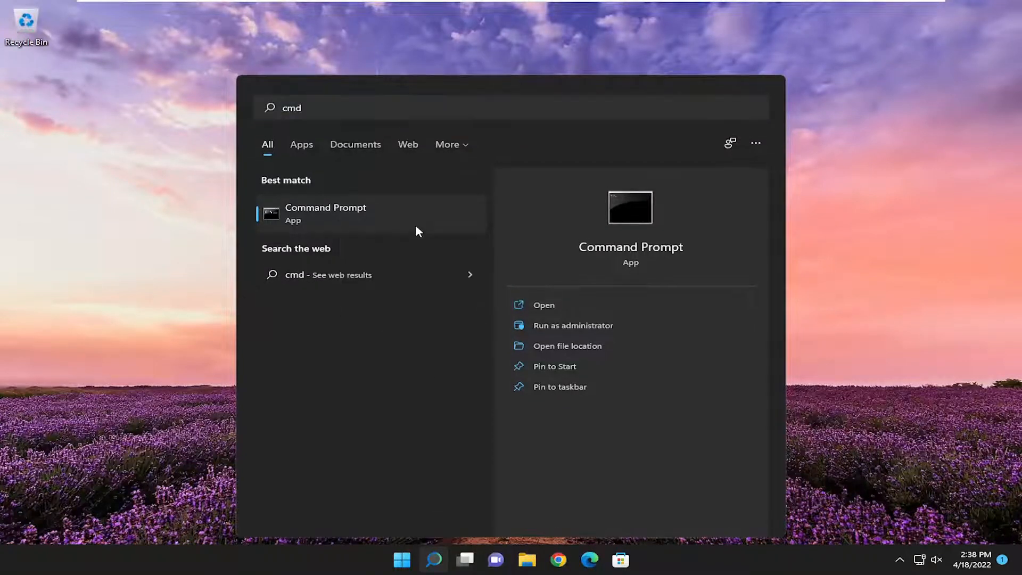
{"action": "left_click", "coordinate": [573, 325]}
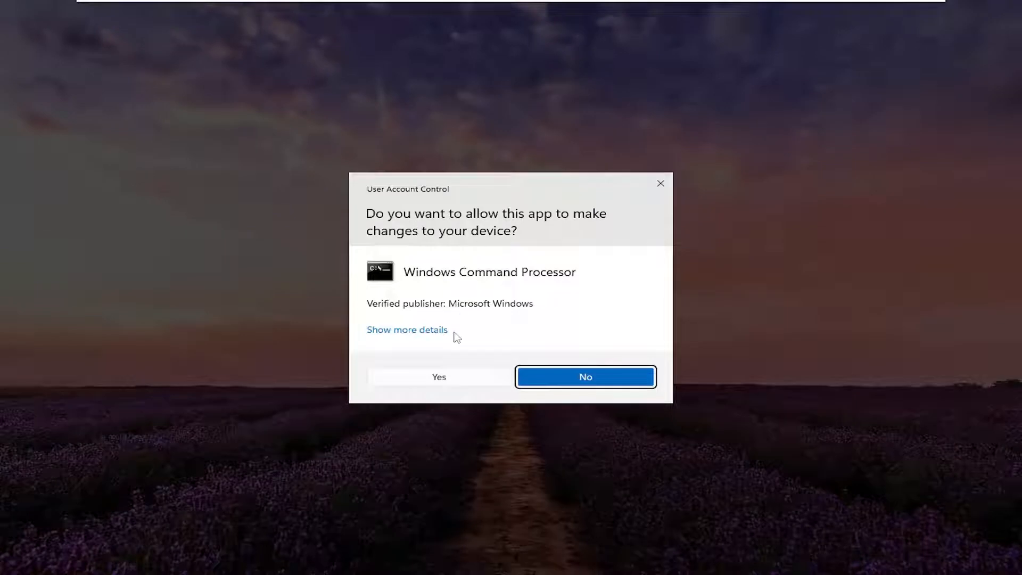
{"action": "left_click", "coordinate": [439, 377]}
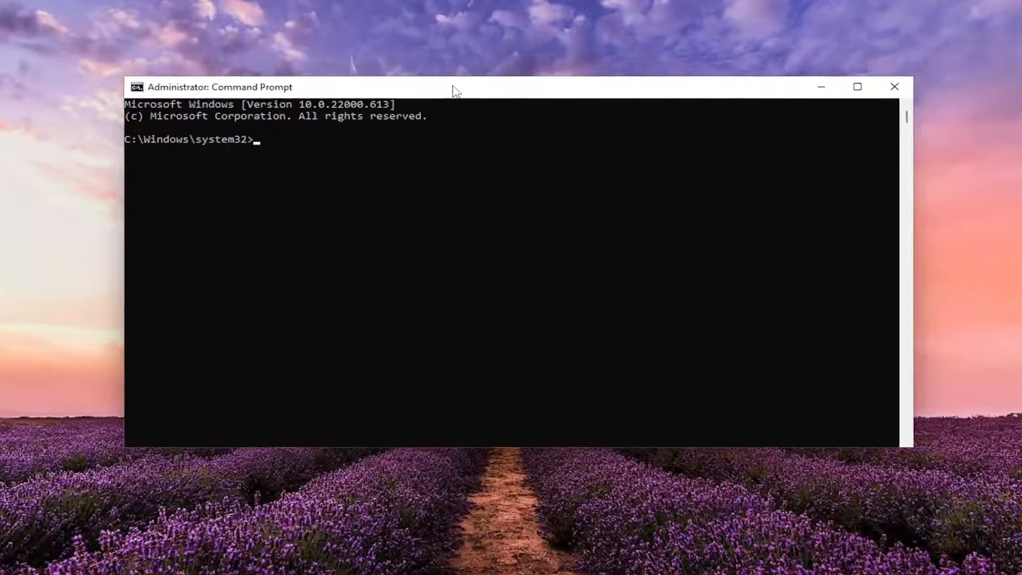
Enter the command 'sfc /scannow' at the elevated system32 prompt
{"action": "type", "text": "sfc"}
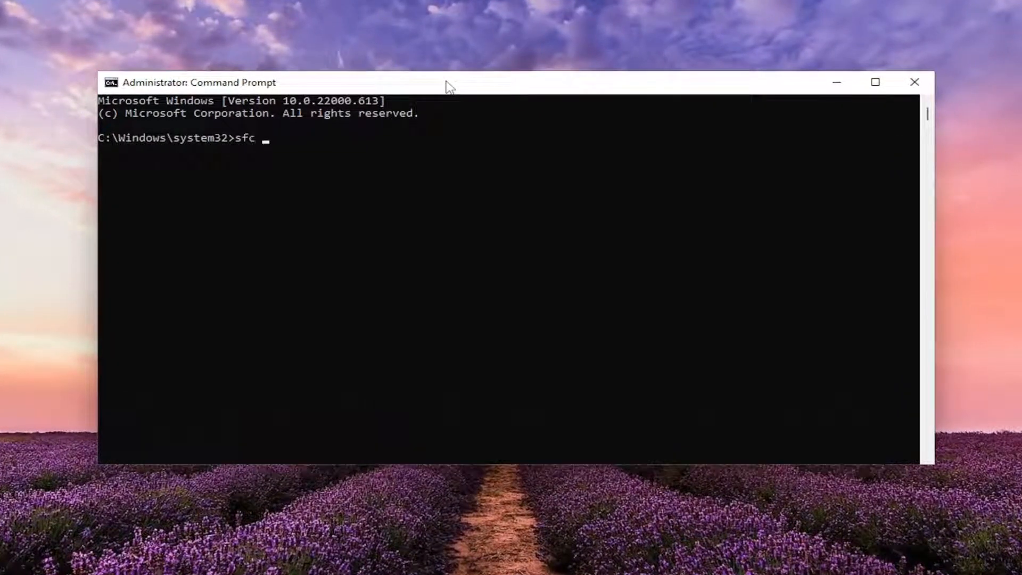
{"action": "type", "text": "/scann"}
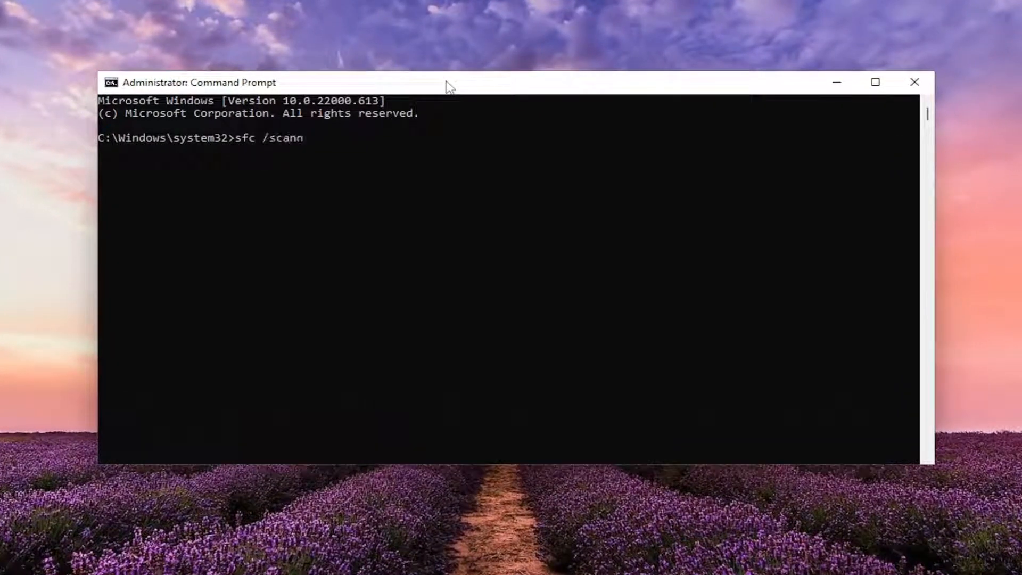
{"action": "type", "text": "ow"}
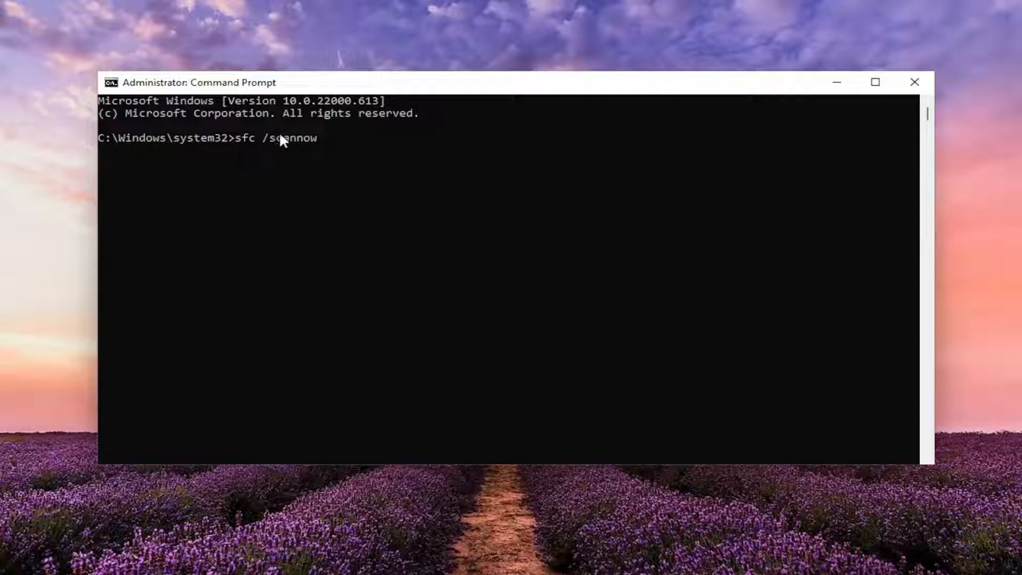
{"action": "mouse_move", "coordinate": [251, 191]}
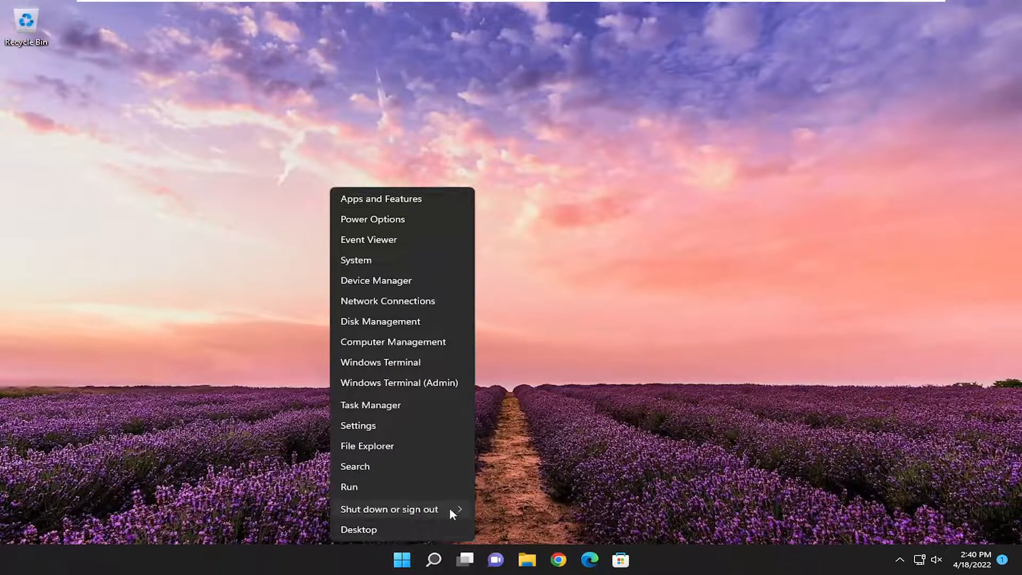
Choose Restart from the Win+X Shut down or sign out menu
{"action": "left_click", "coordinate": [389, 509]}
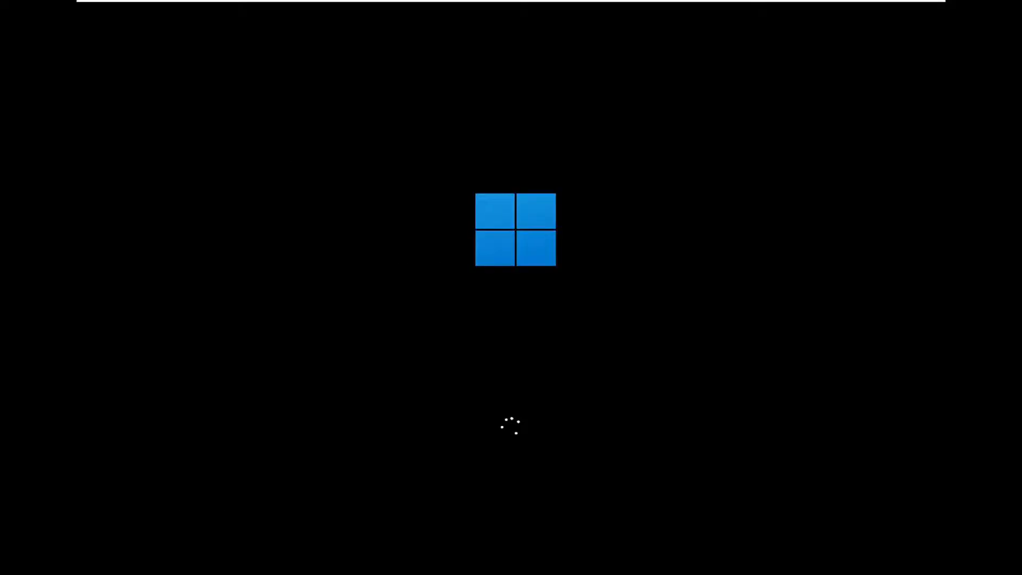